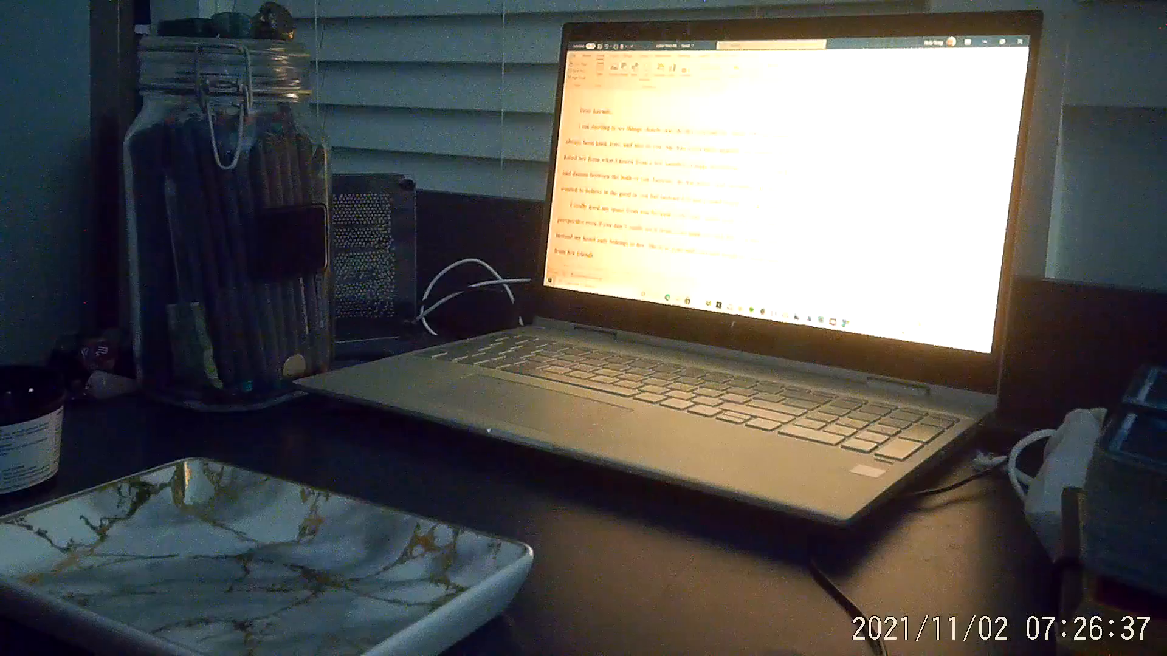
scroll("down", 3)
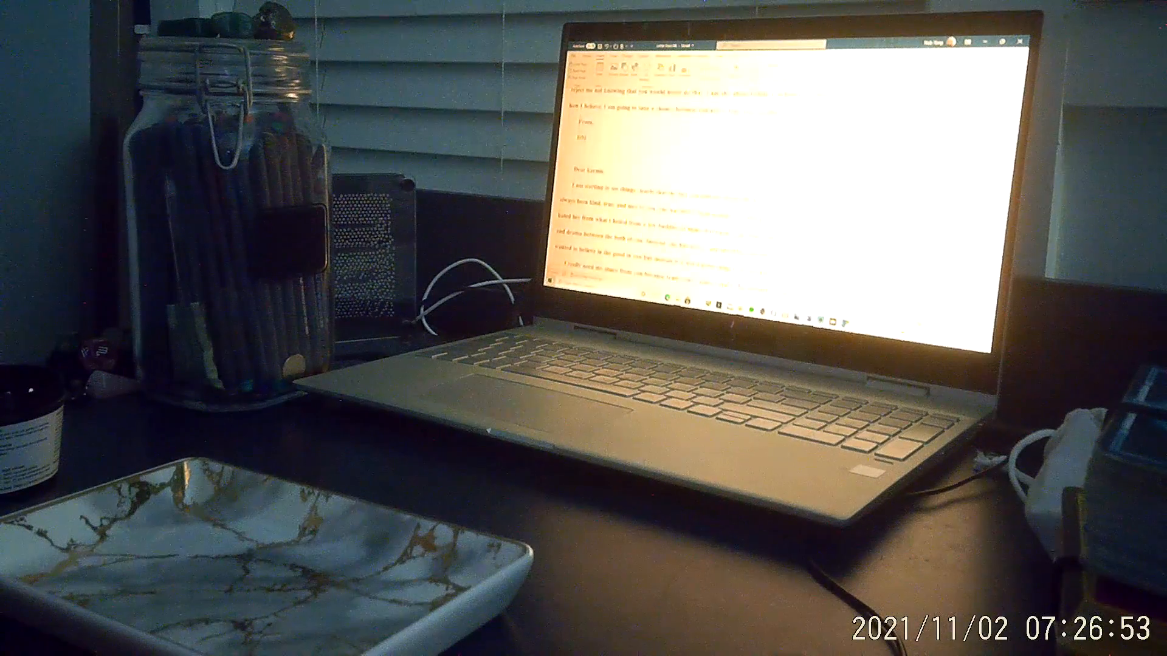
scroll("down", 3)
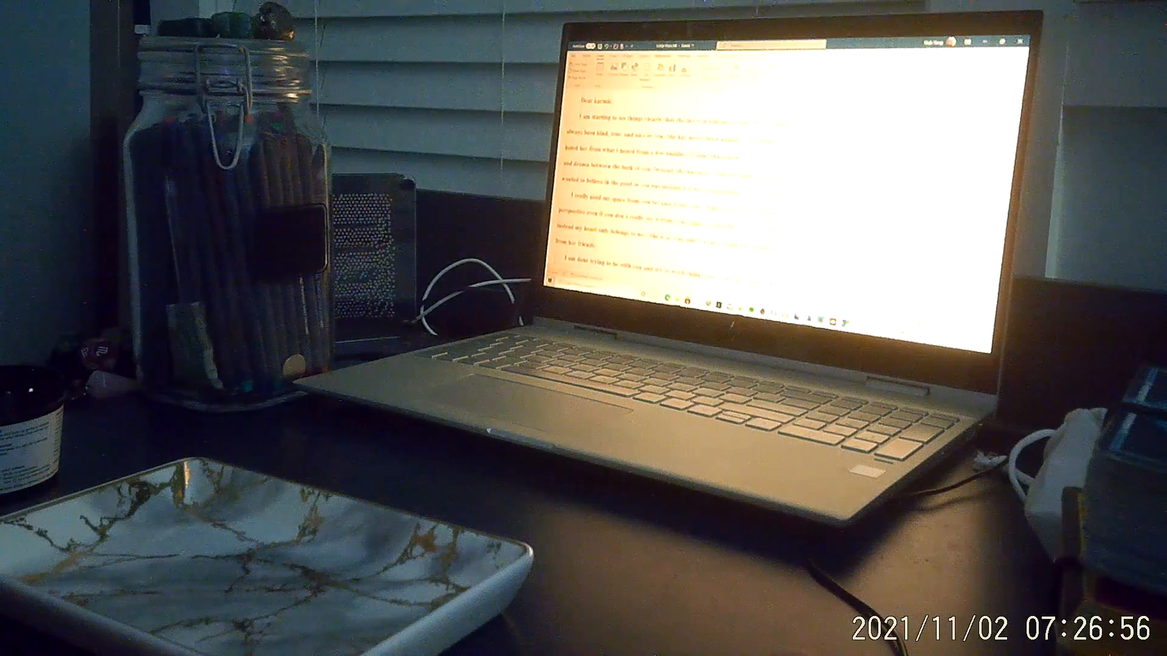
scroll("down", 3)
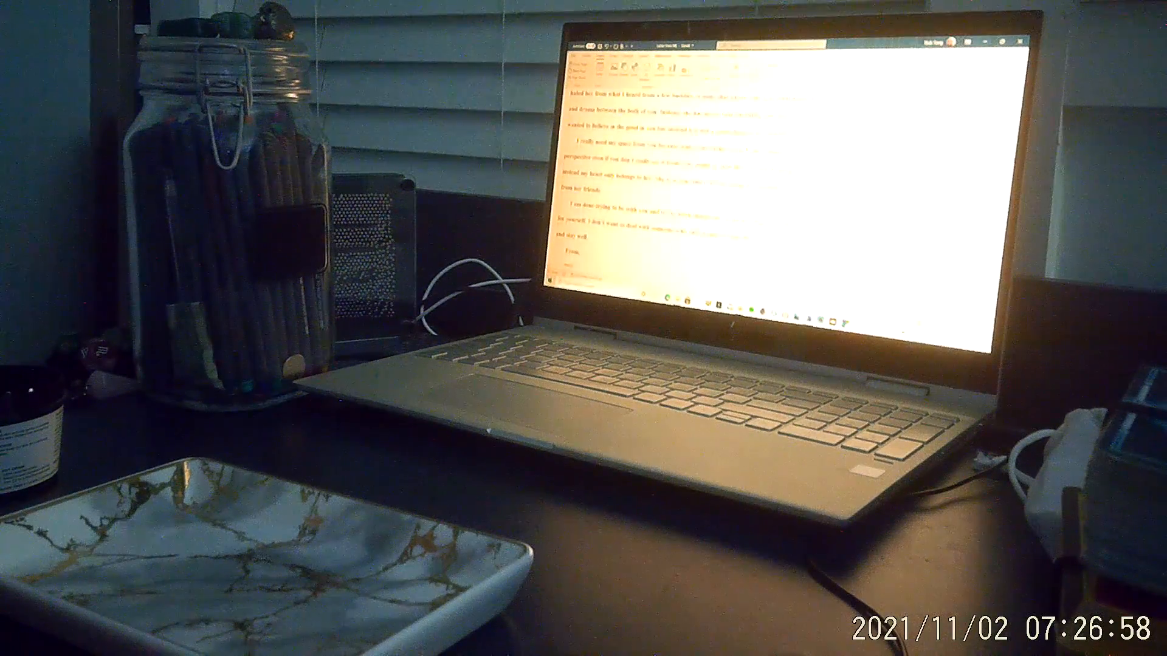